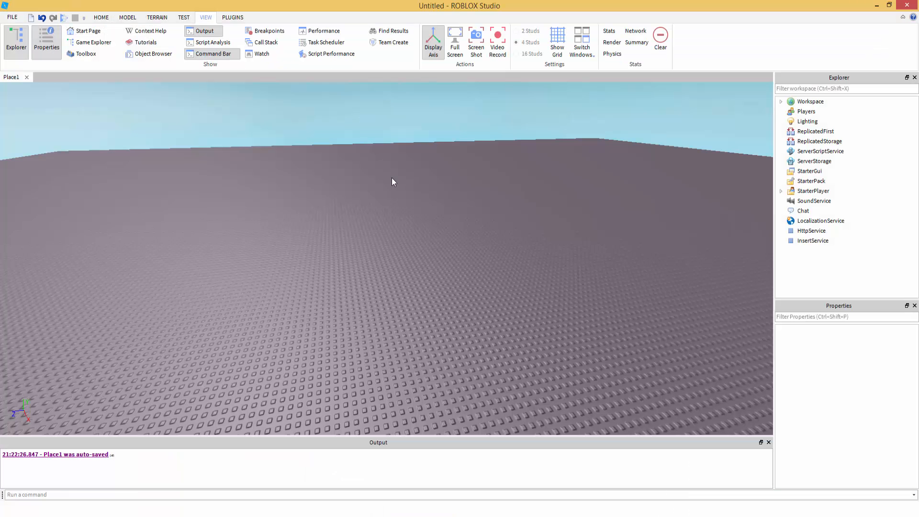
pyautogui.moveTo(373, 212)
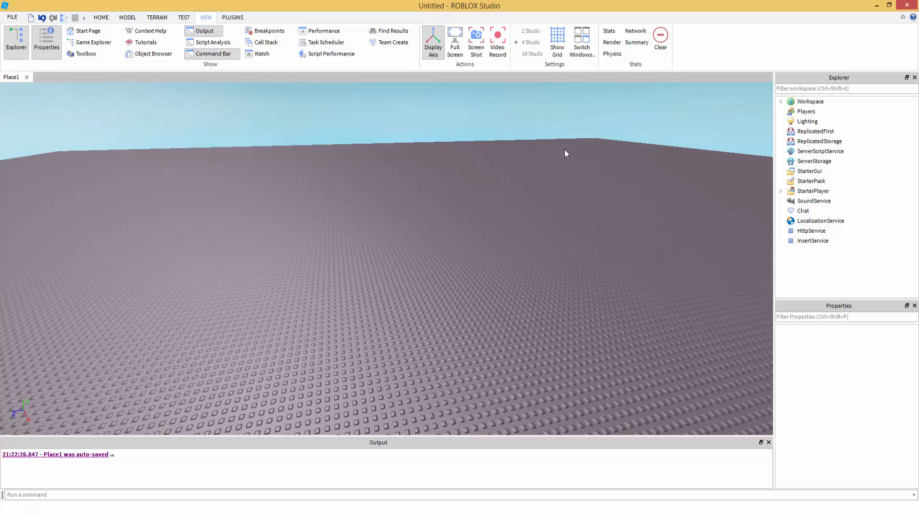
# Step: Insert a new Script into ServerScriptService and a ModuleScript into ReplicatedStorage
pyautogui.rightClick(816, 131)
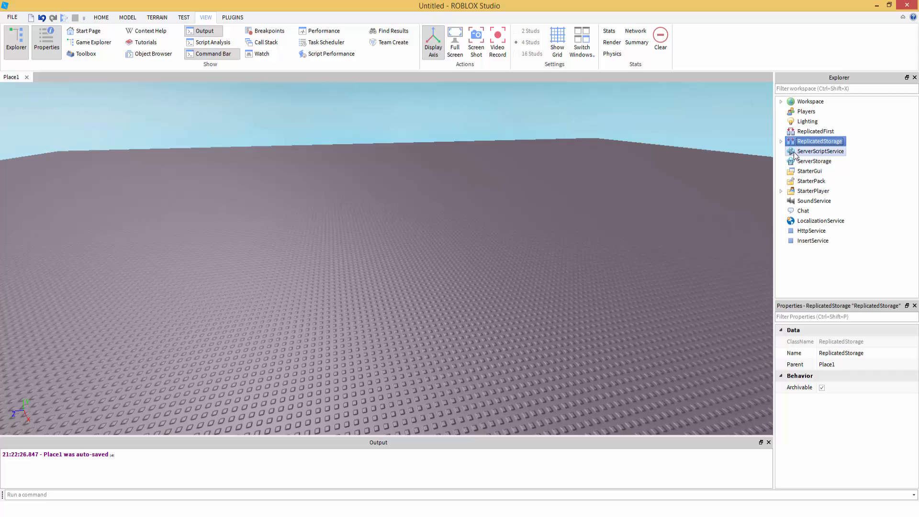
pyautogui.rightClick(821, 151)
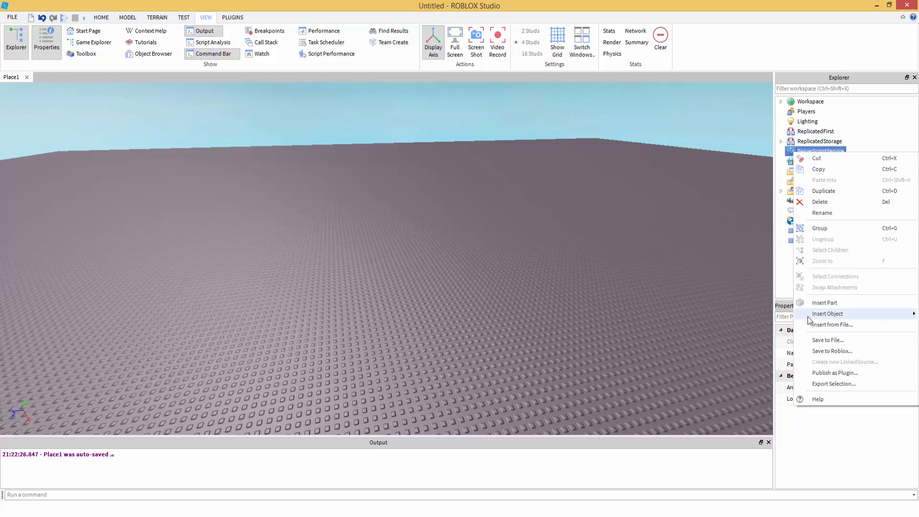
pyautogui.click(828, 313)
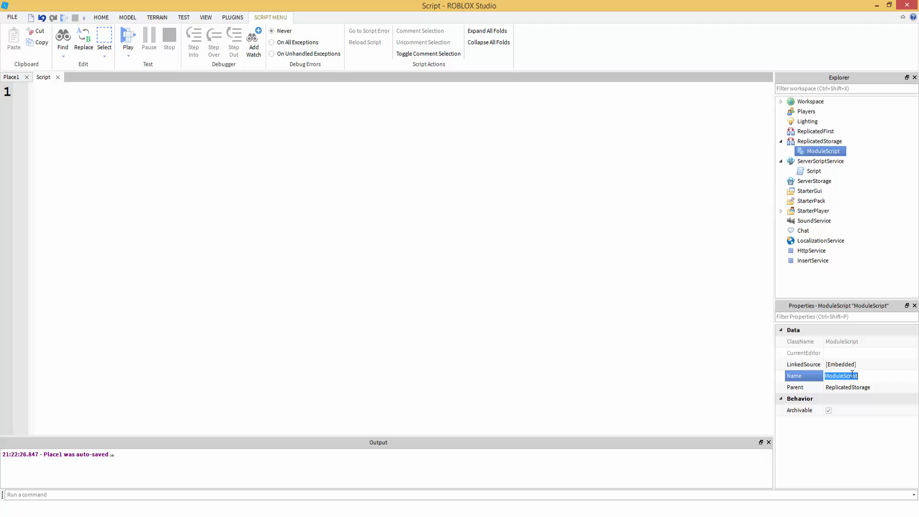
# Step: Rename the ModuleScript to 'Instance' and write local Instance = require(game.ReplicatedStorage.Instance)
pyautogui.write('Instance')
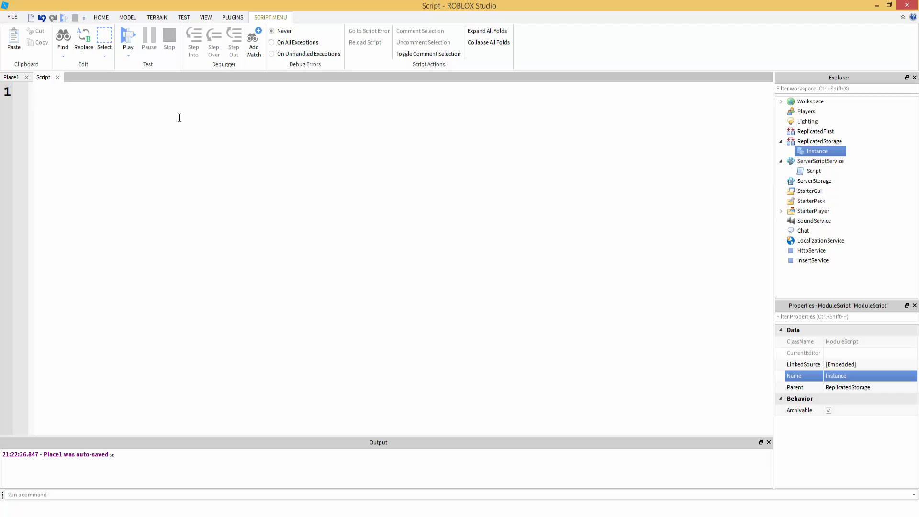
pyautogui.write('local Instance = require(')
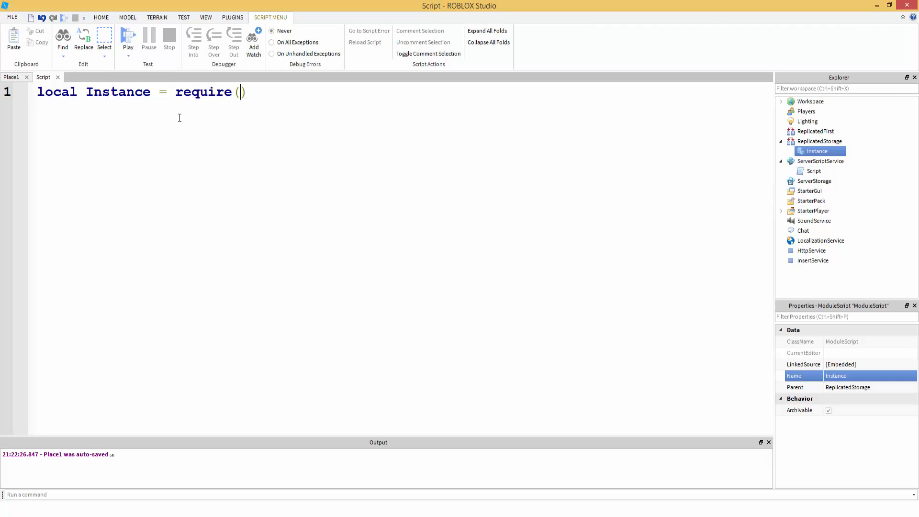
pyautogui.moveTo(213, 65)
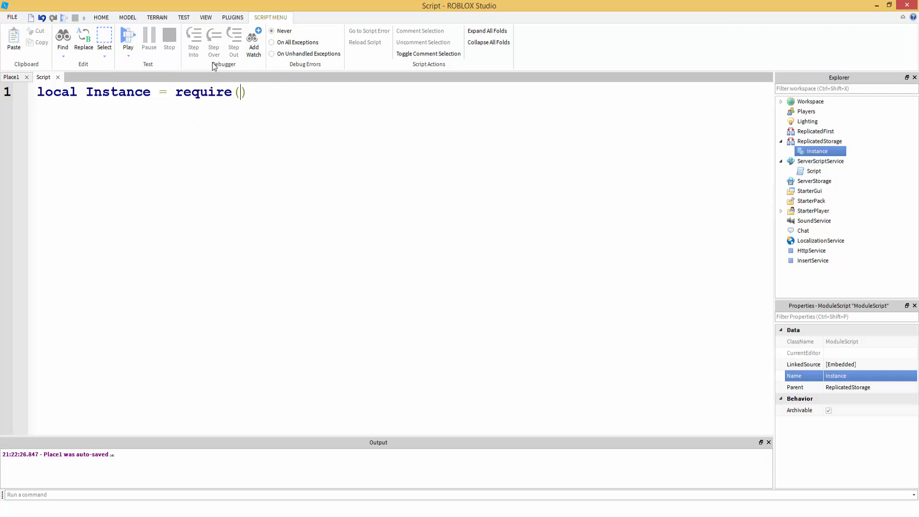
pyautogui.write('g')
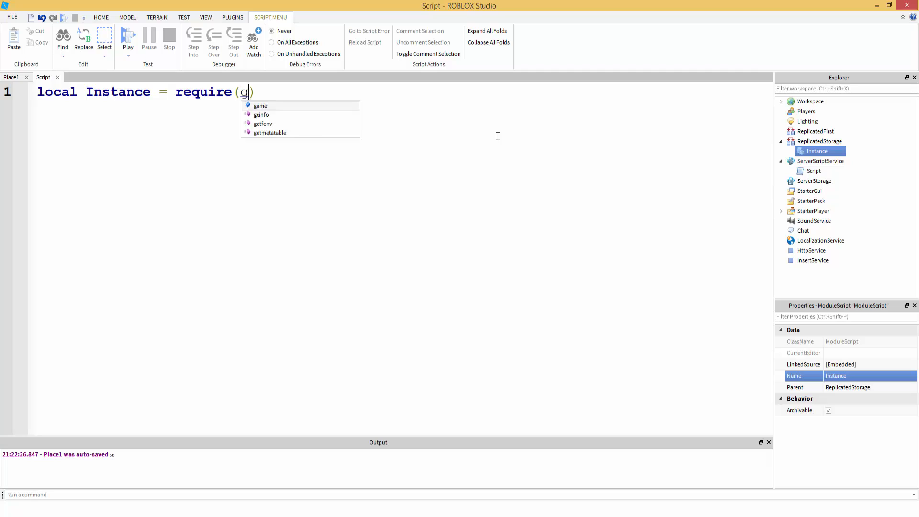
pyautogui.write('ame.ReplicatedStorage.In')
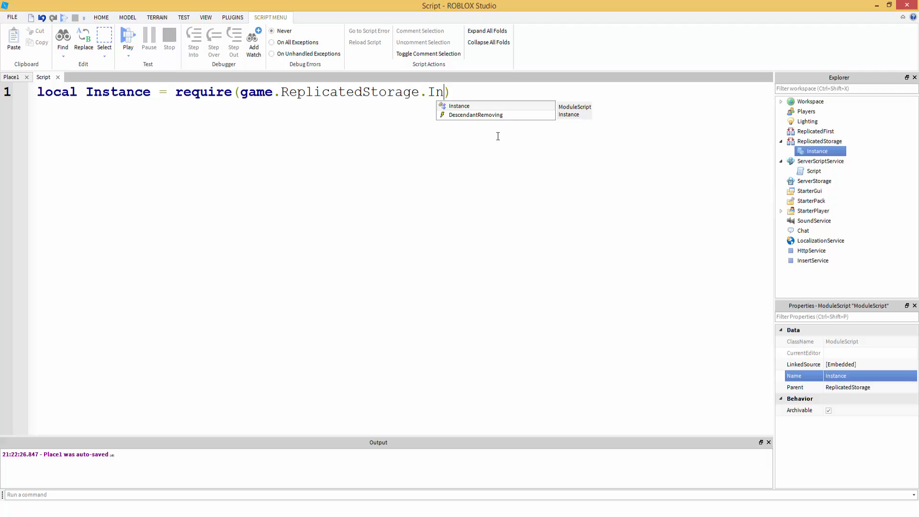
pyautogui.click(460, 105)
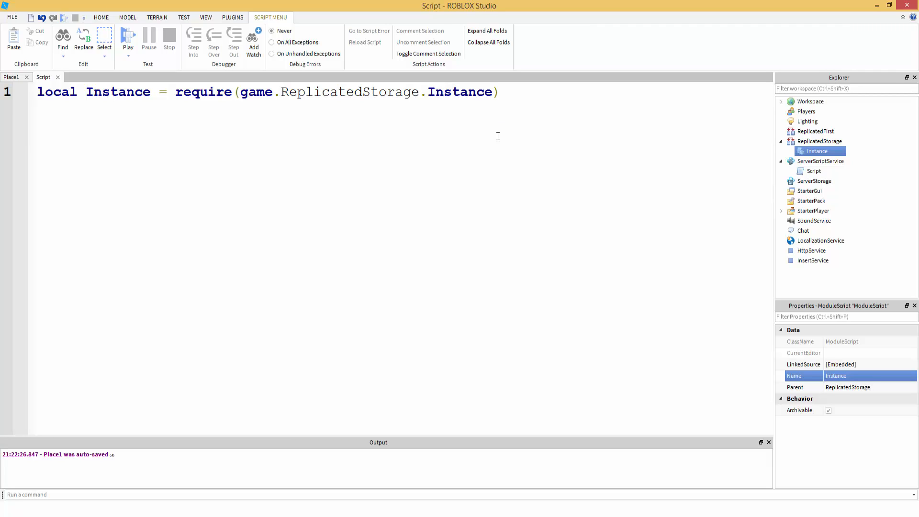
pyautogui.press('Enter')
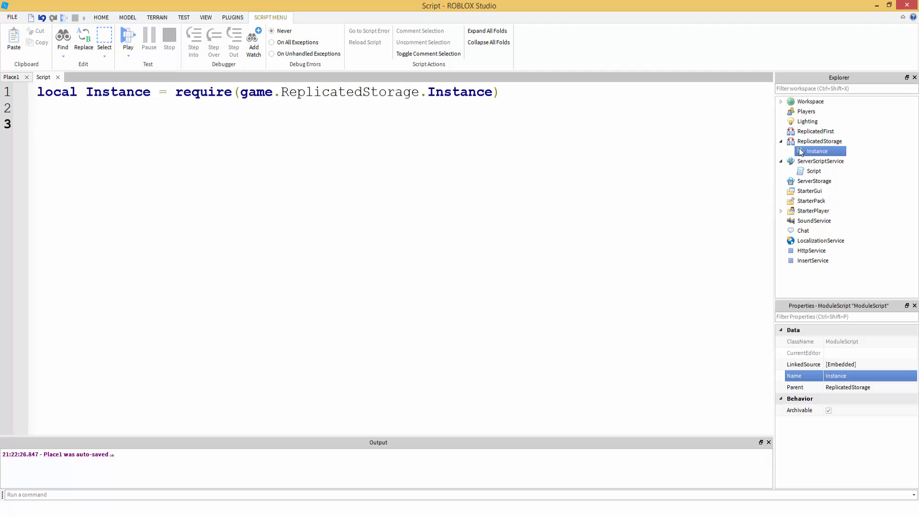
# Step: Open the Instance ModuleScript and highlight the Module table's uses in its code
pyautogui.doubleClick(817, 151)
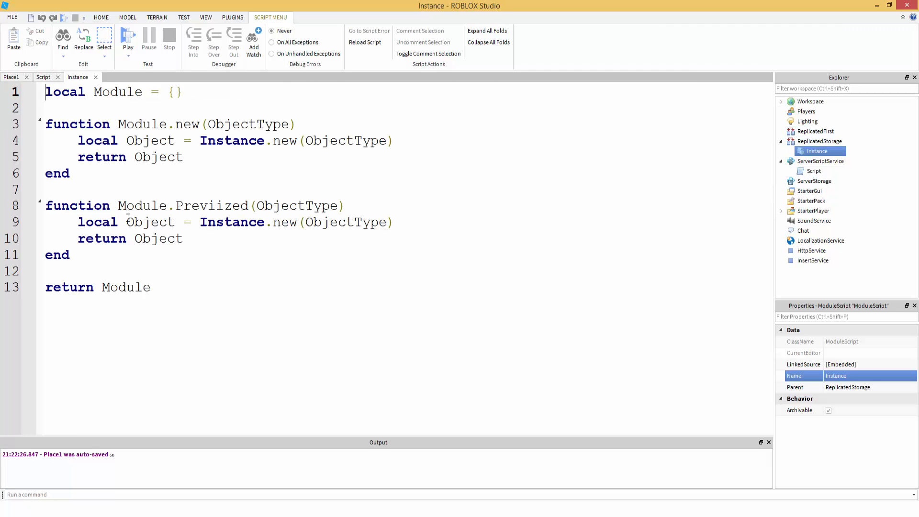
pyautogui.doubleClick(142, 206)
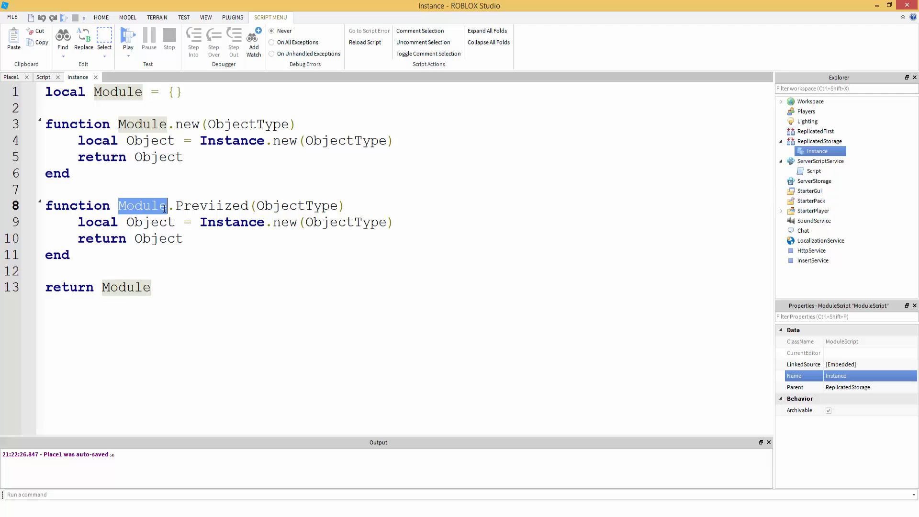
pyautogui.moveTo(175, 191)
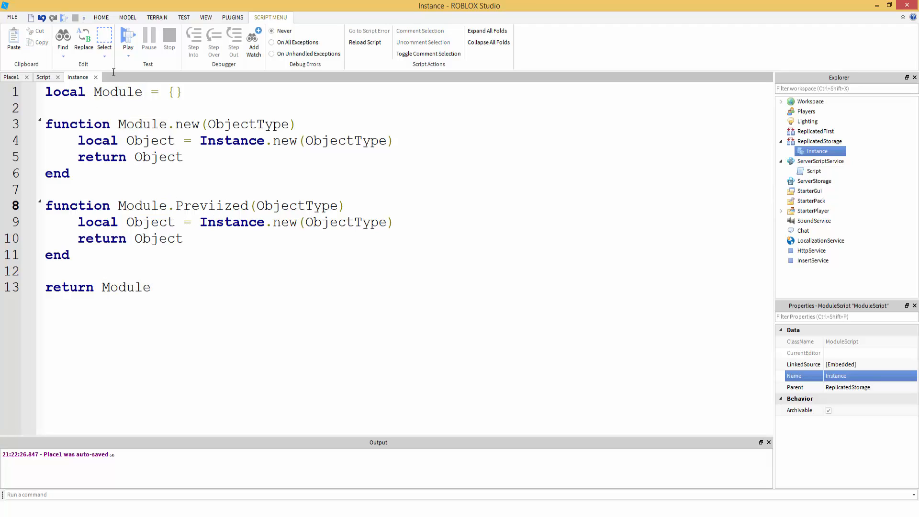
# Step: Write Instance.Previized('Part') on line 3 of the server script
pyautogui.click(43, 77)
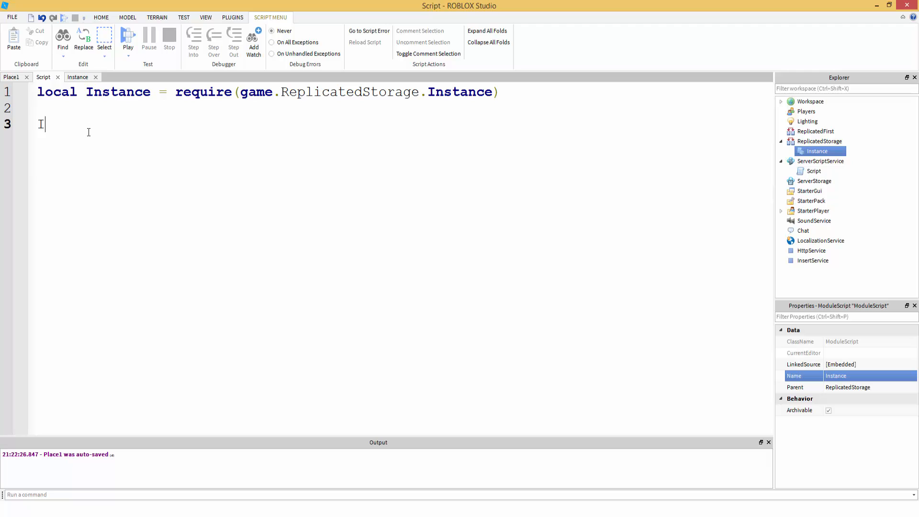
pyautogui.write('Instance.Pr')
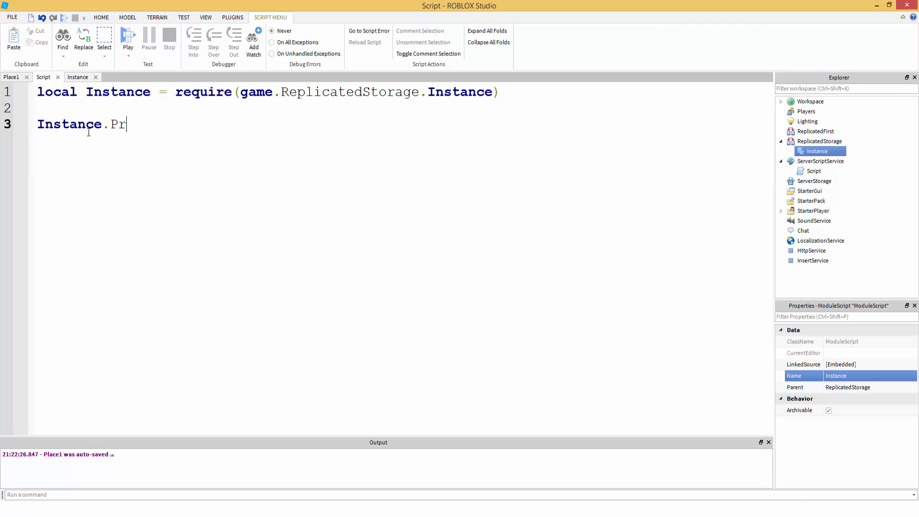
pyautogui.write('eviized(')
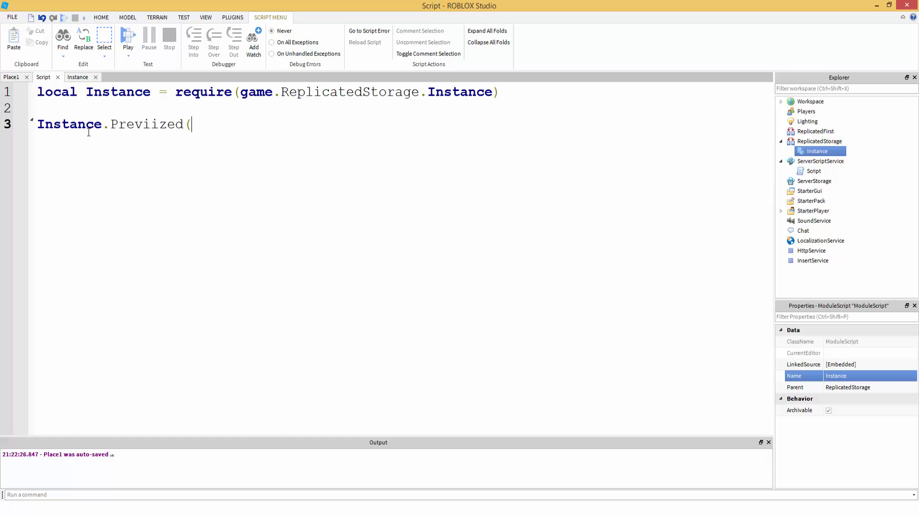
pyautogui.write(')')
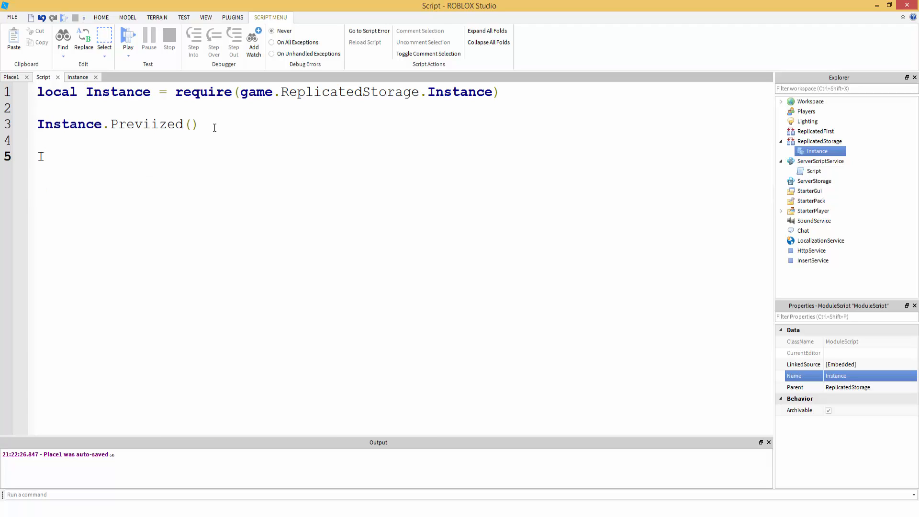
pyautogui.write('Instance.')
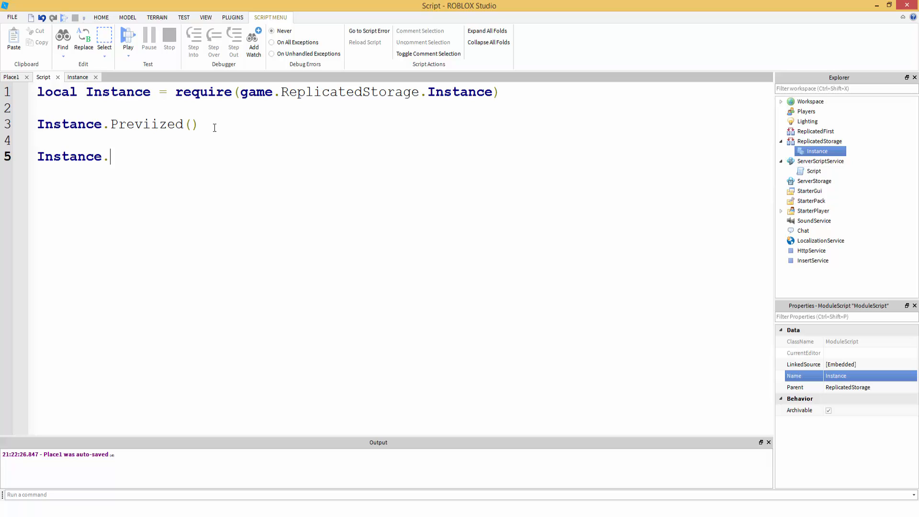
pyautogui.write("new('')")
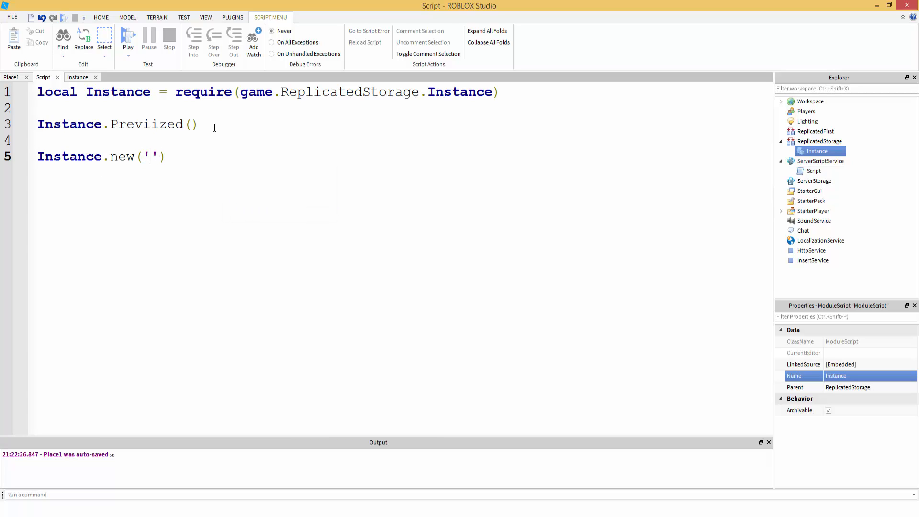
pyautogui.write('Part')
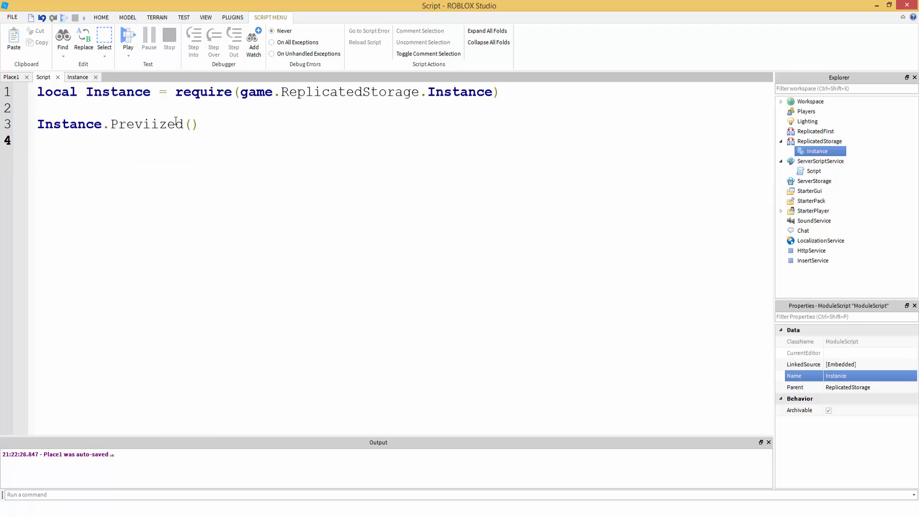
pyautogui.write("'P'")
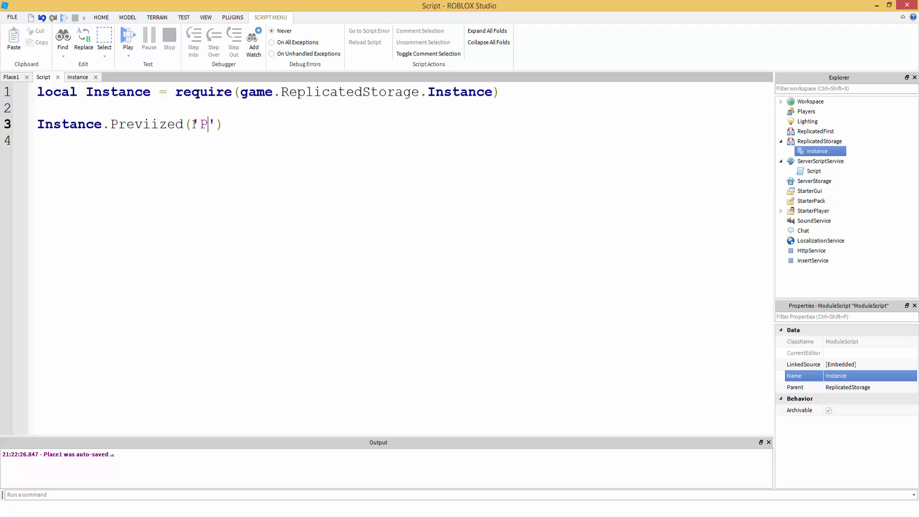
pyautogui.write('art')
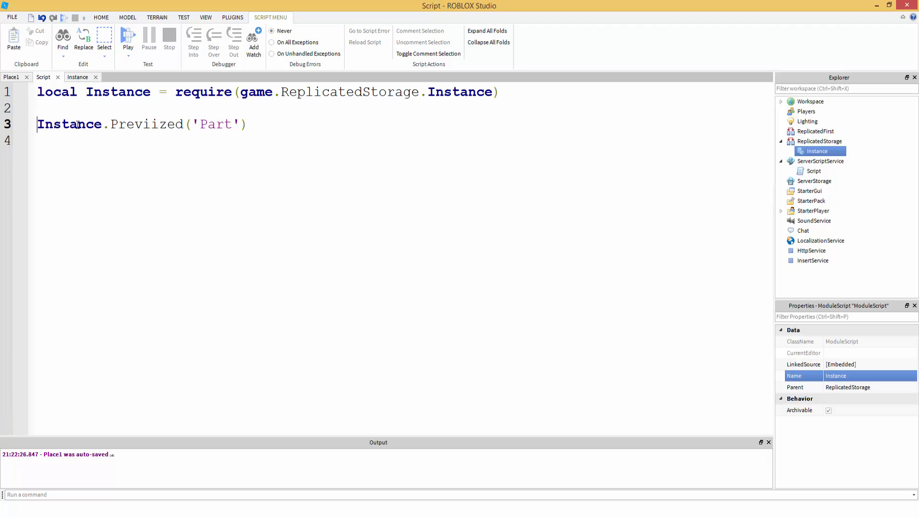
# Step: Store the created part in a local Part variable and set its Anchored property
pyautogui.write('local Part =')
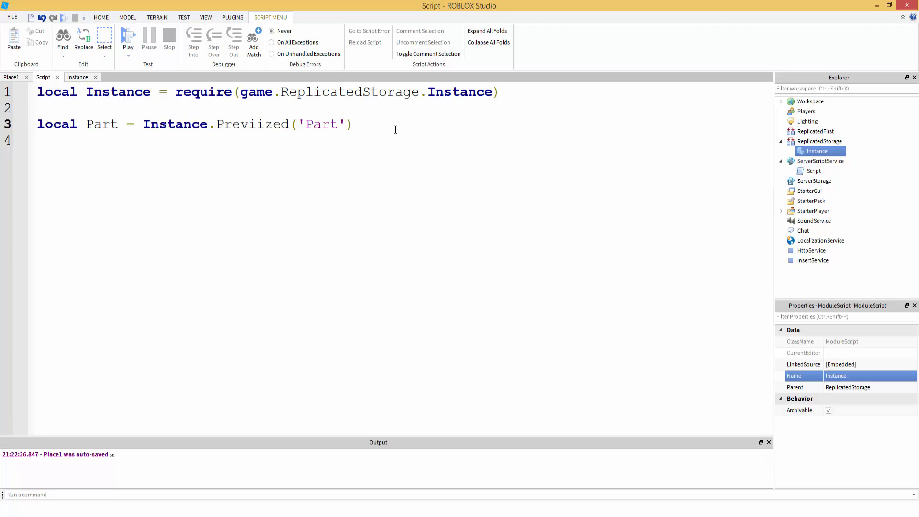
pyautogui.write('Par')
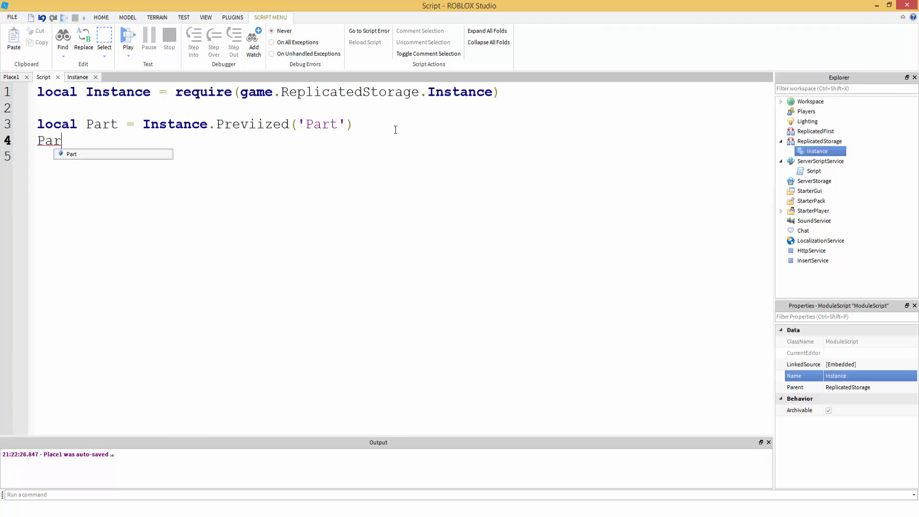
pyautogui.write('t.')
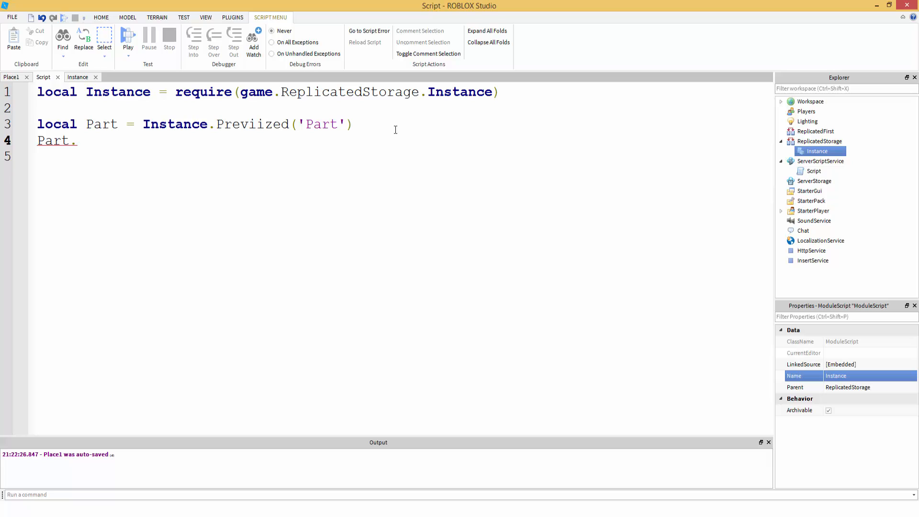
pyautogui.write('Anch')
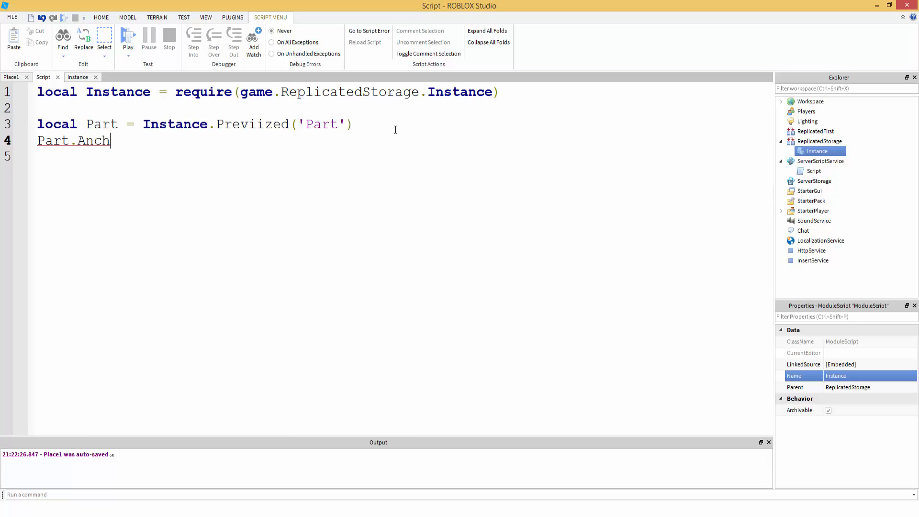
pyautogui.write('ored = false')
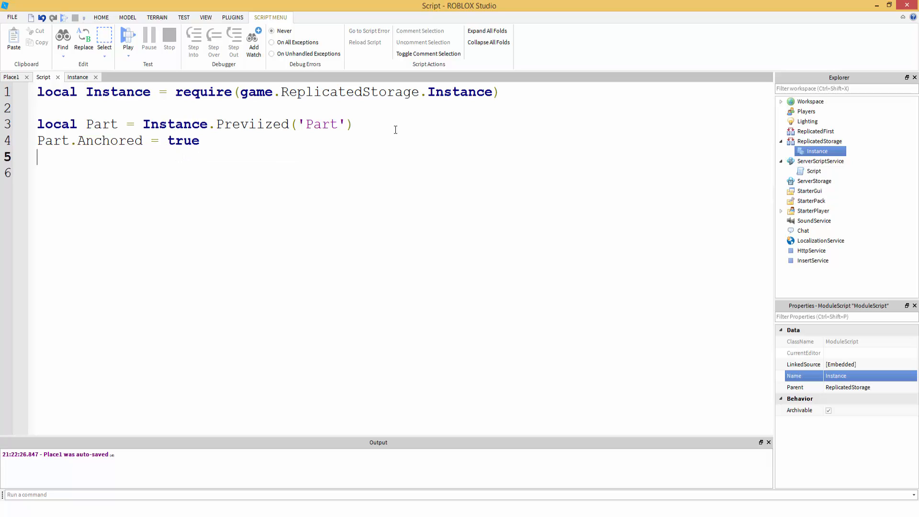
# Step: Set Part.Parent = workspace and run a play test
pyautogui.write('Part.P')
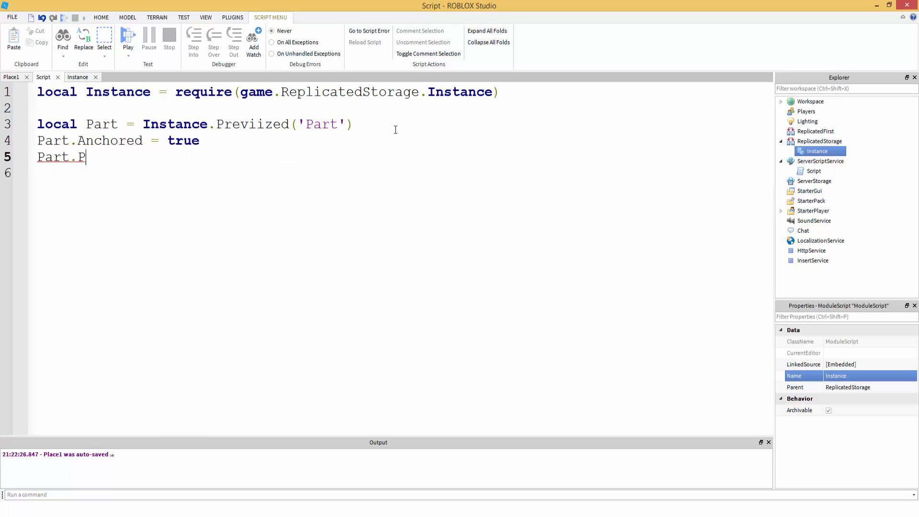
pyautogui.write('arent')
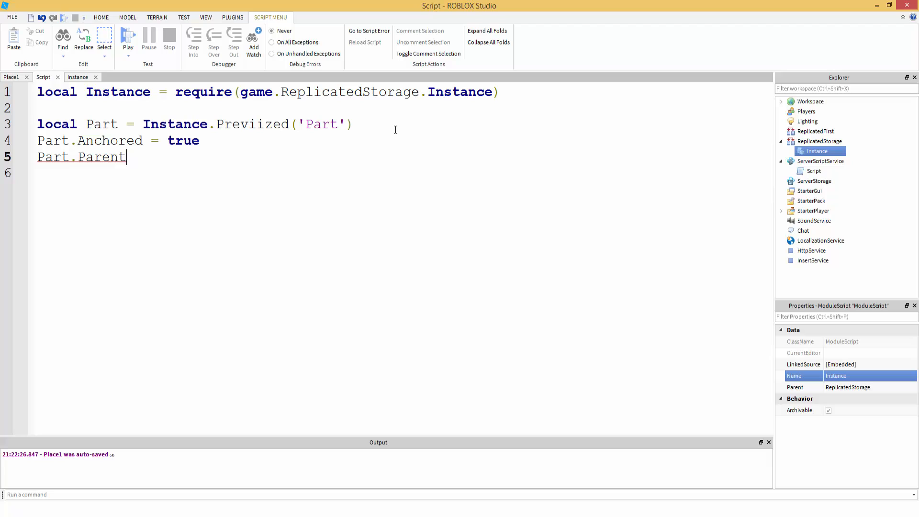
pyautogui.press('Backspace')
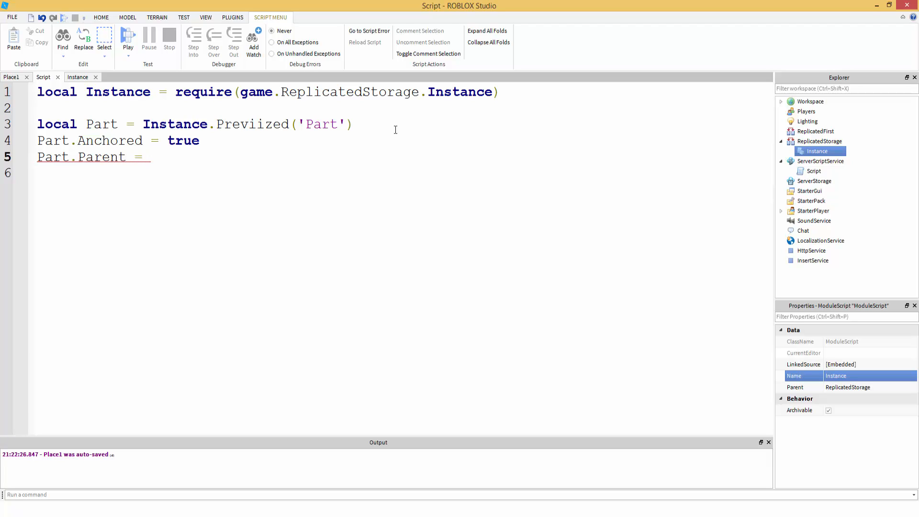
pyautogui.write('workspace')
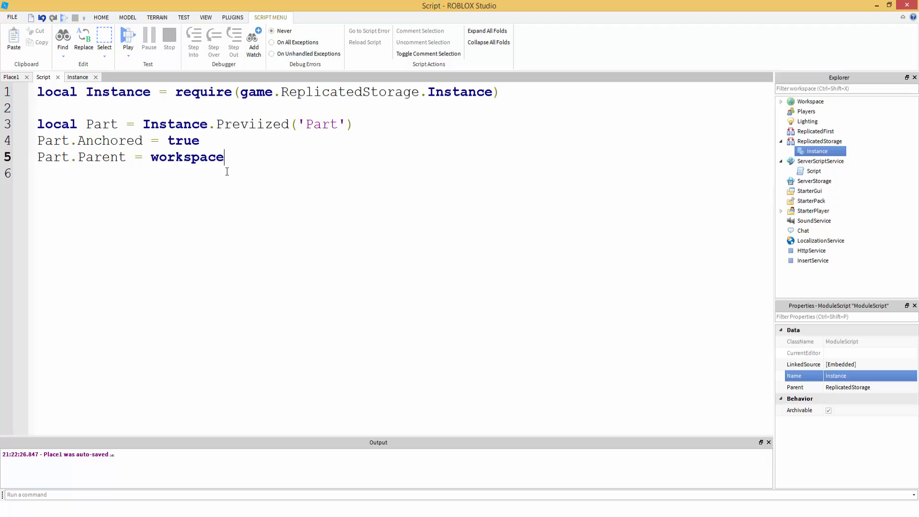
pyautogui.tripleClick(129, 157)
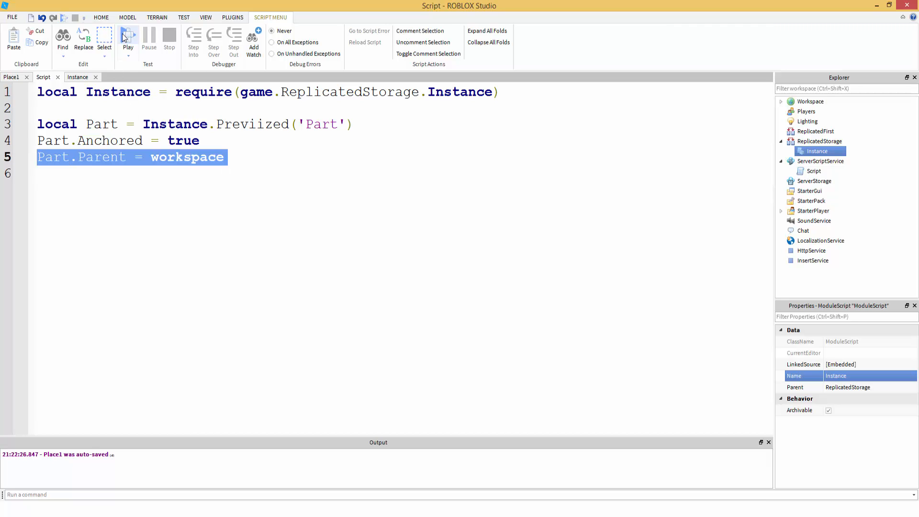
pyautogui.click(128, 37)
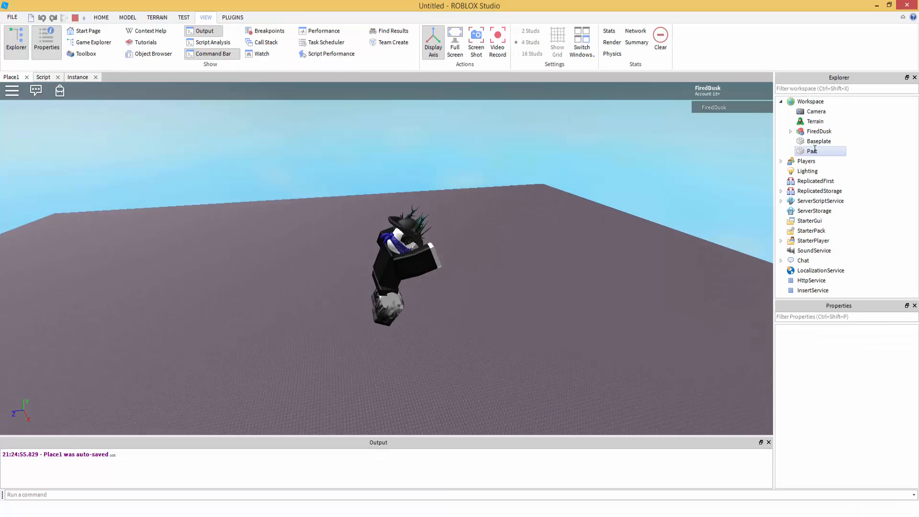
pyautogui.click(813, 151)
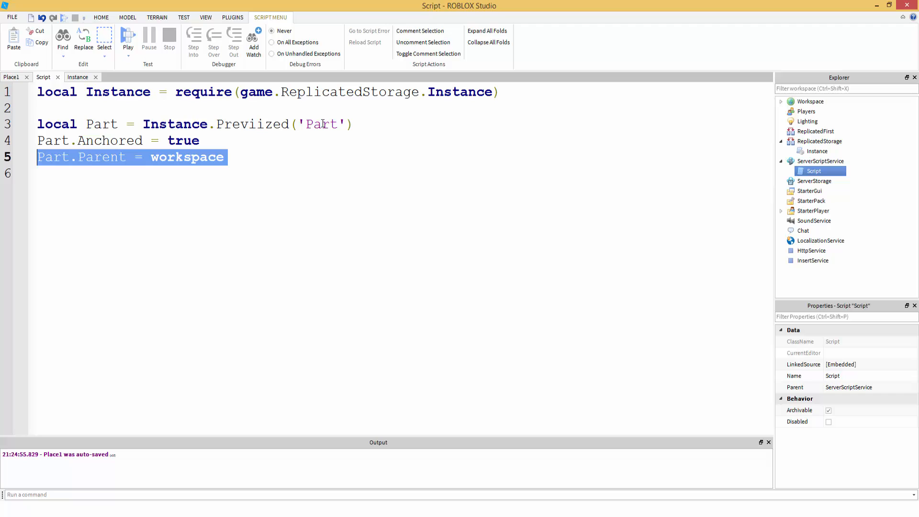
# Step: Change the script to create 'Sound' into a local Sound variable parented to workspace
pyautogui.write('Sound')
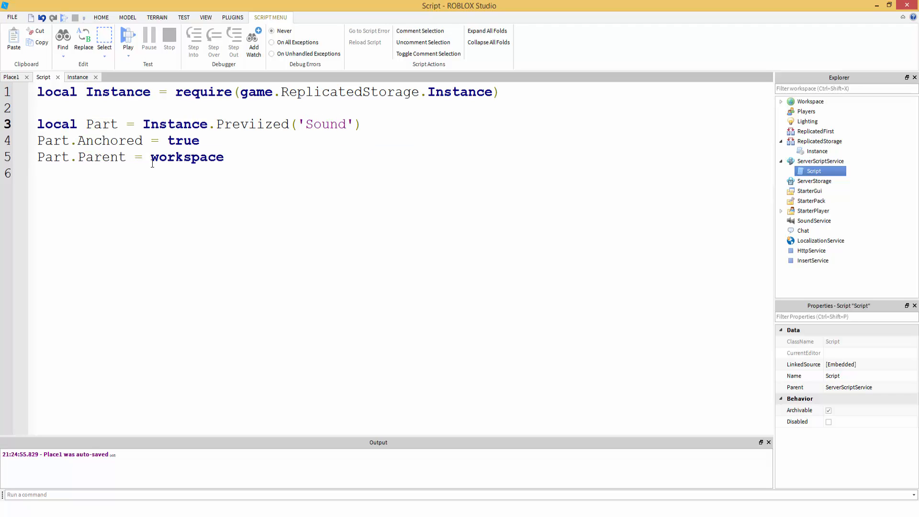
pyautogui.write('Sound')
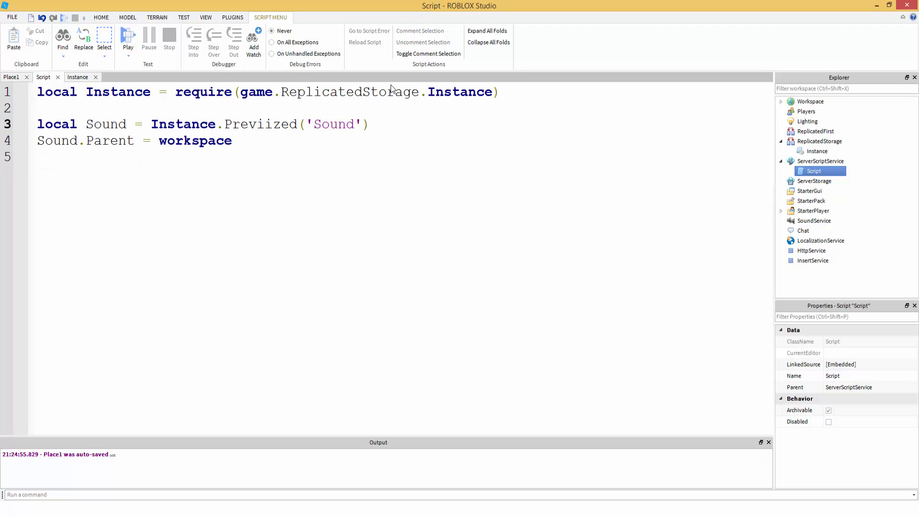
pyautogui.click(128, 39)
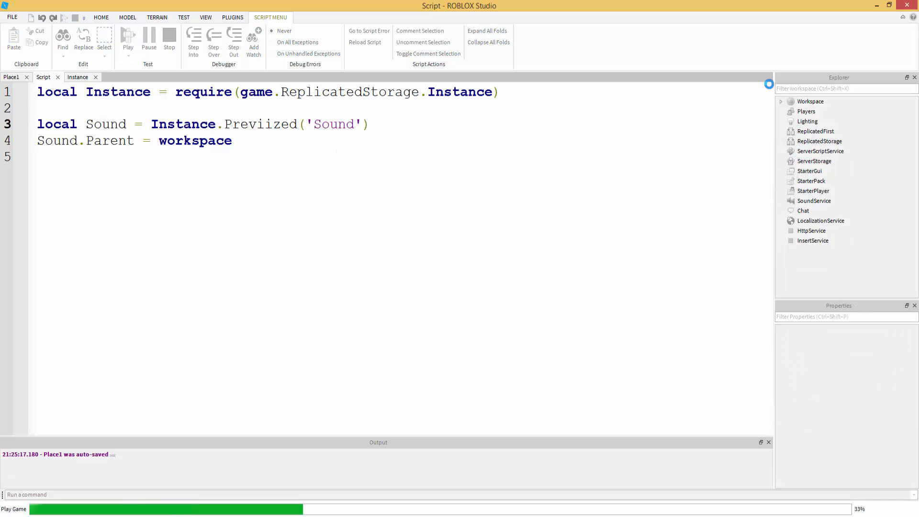
pyautogui.click(128, 39)
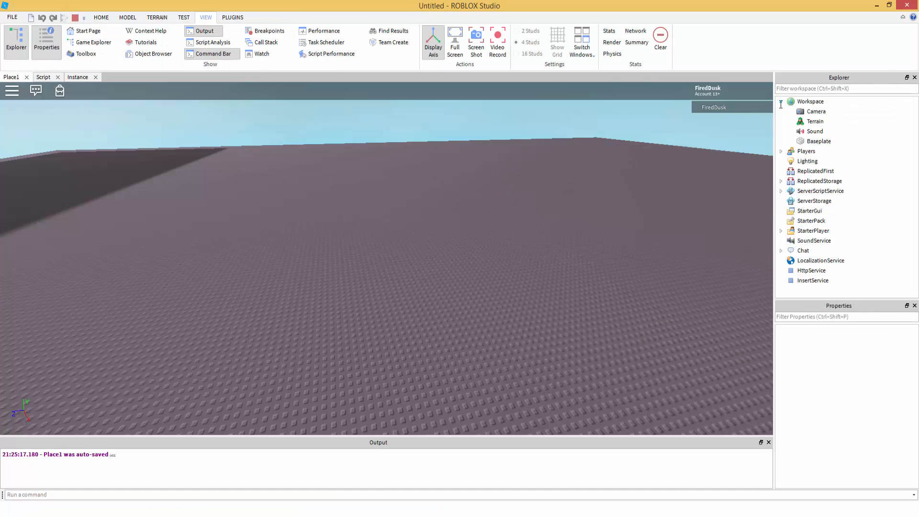
pyautogui.click(815, 131)
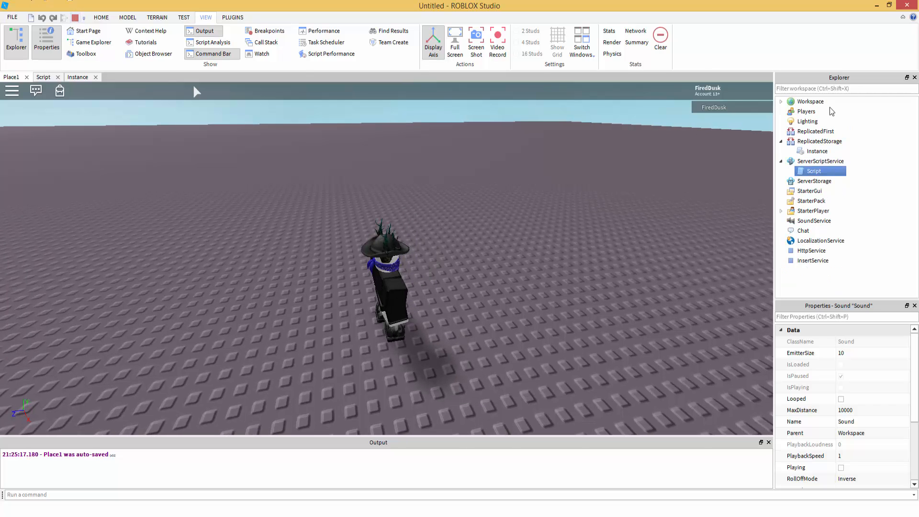
pyautogui.doubleClick(814, 171)
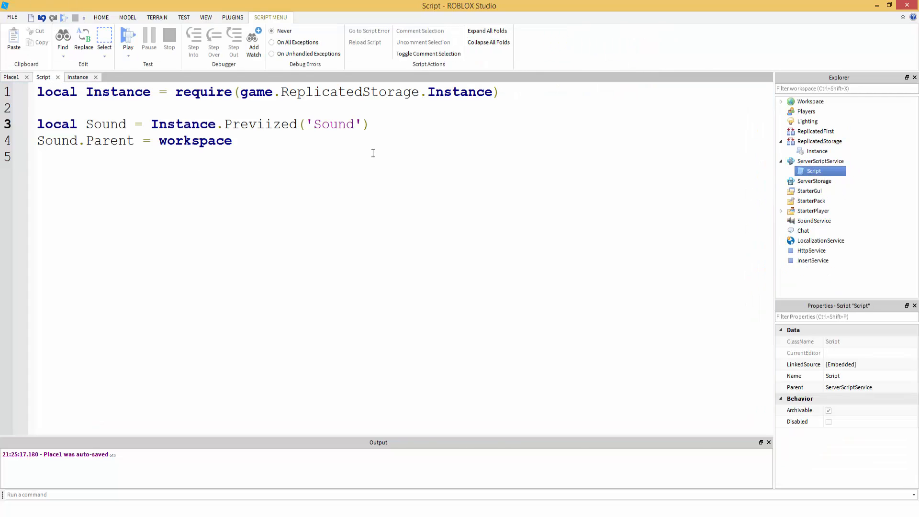